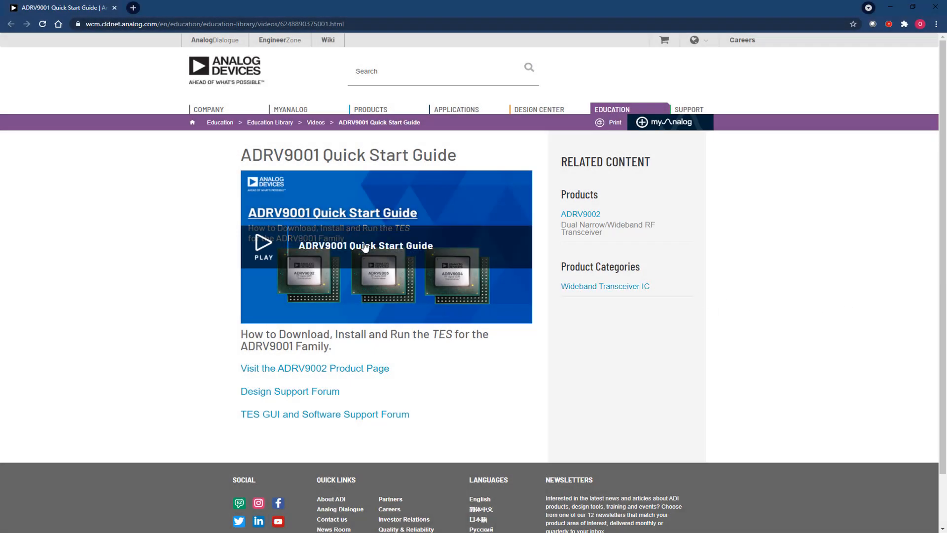
pyautogui.moveTo(263, 248)
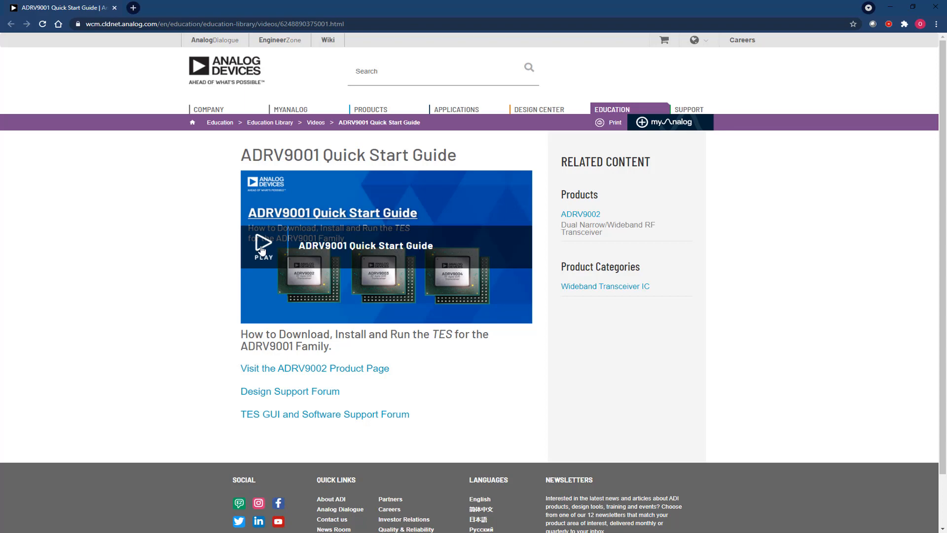
# Connect to the board at 192.168.1.10, disconnect, retry, and acknowledge the connection failure.
pyautogui.click(262, 244)
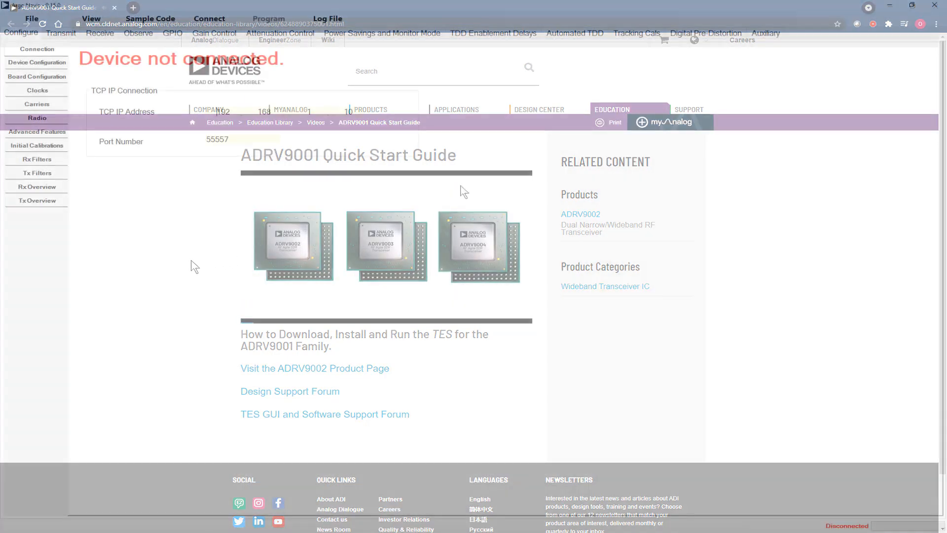
pyautogui.click(209, 17)
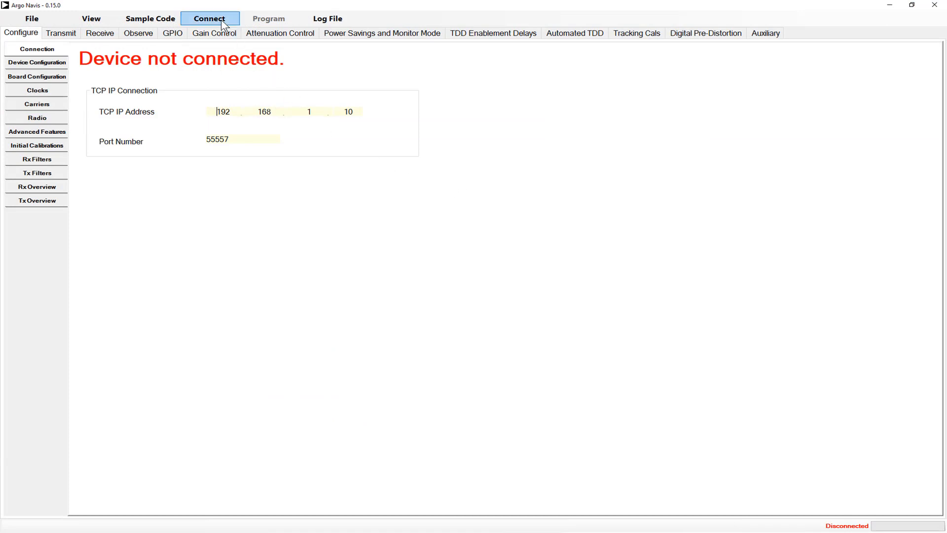
pyautogui.click(209, 17)
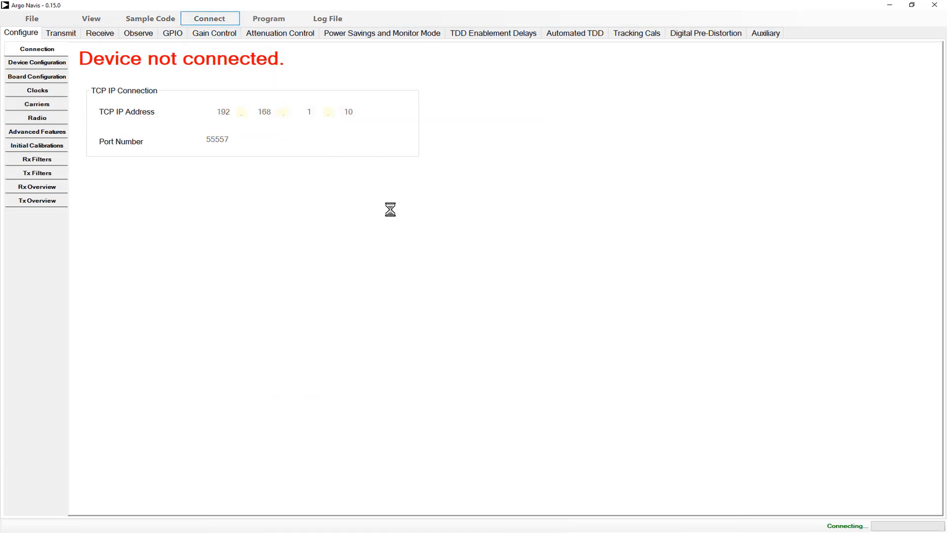
pyautogui.click(209, 18)
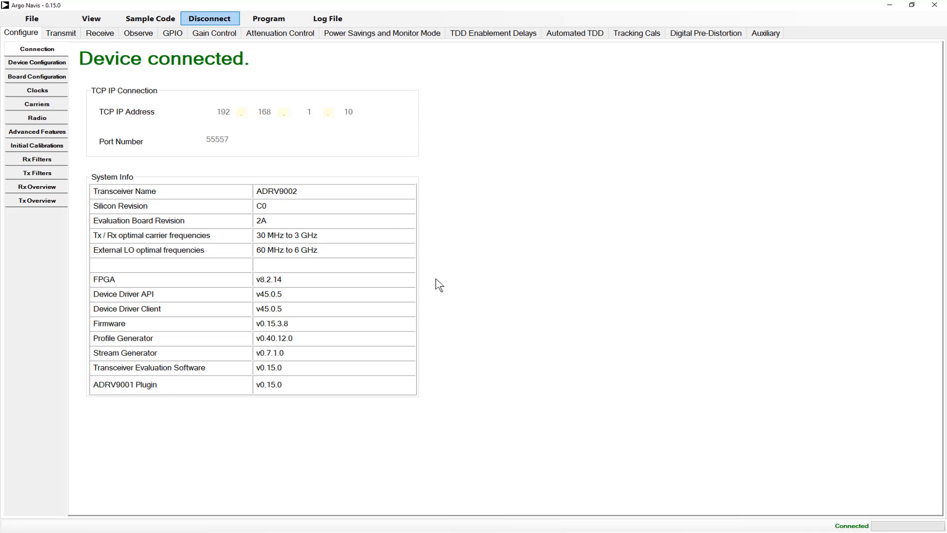
pyautogui.click(210, 18)
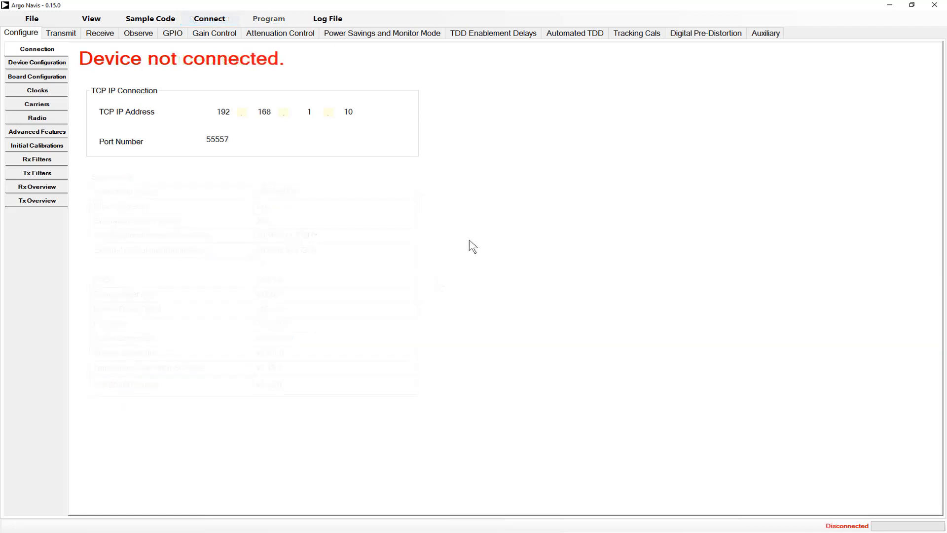
pyautogui.click(209, 18)
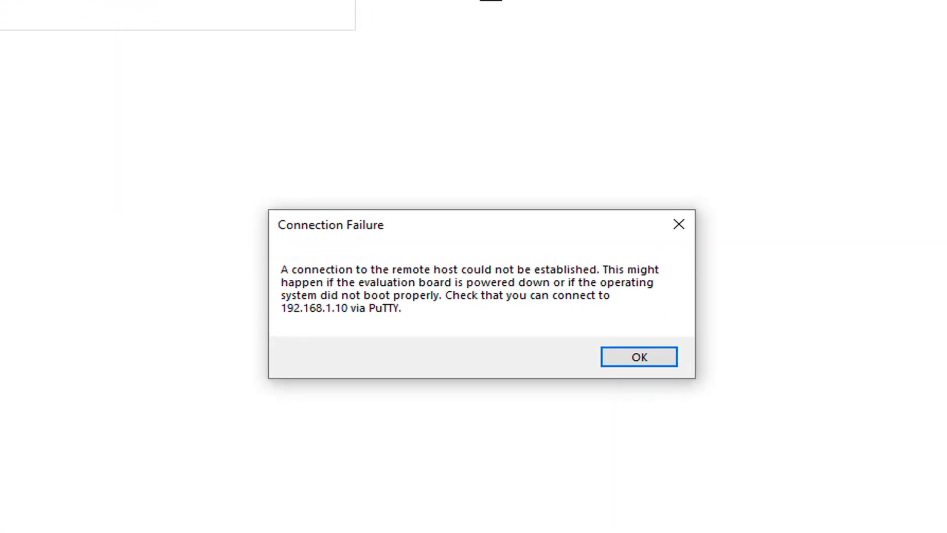
pyautogui.click(639, 357)
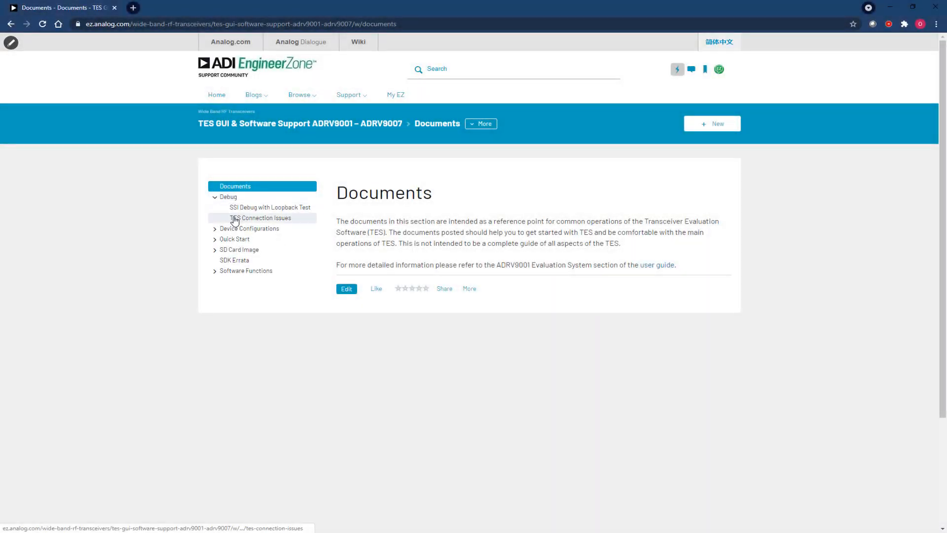
# Read through the TES Connection Issues document under Debug.
pyautogui.click(260, 217)
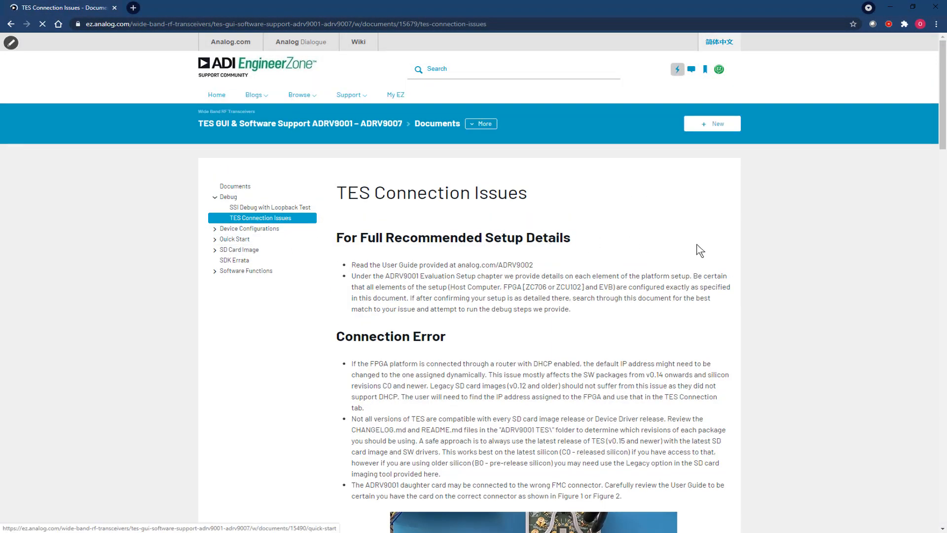
pyautogui.scroll(-3)
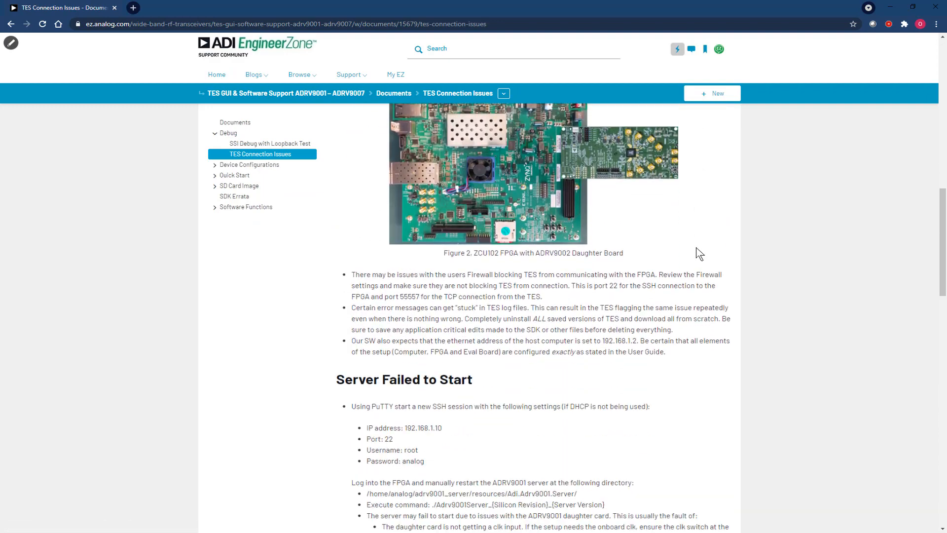
pyautogui.scroll(-3)
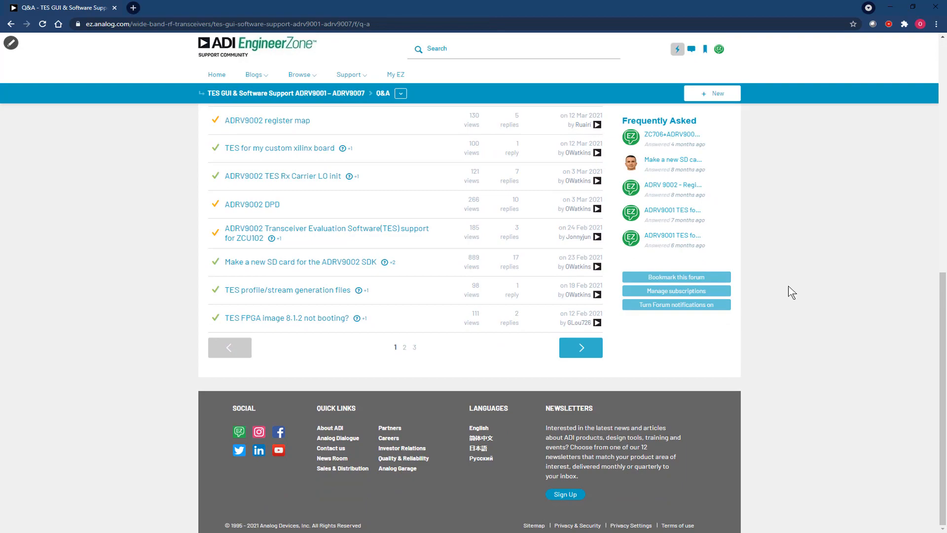
pyautogui.scroll(3)
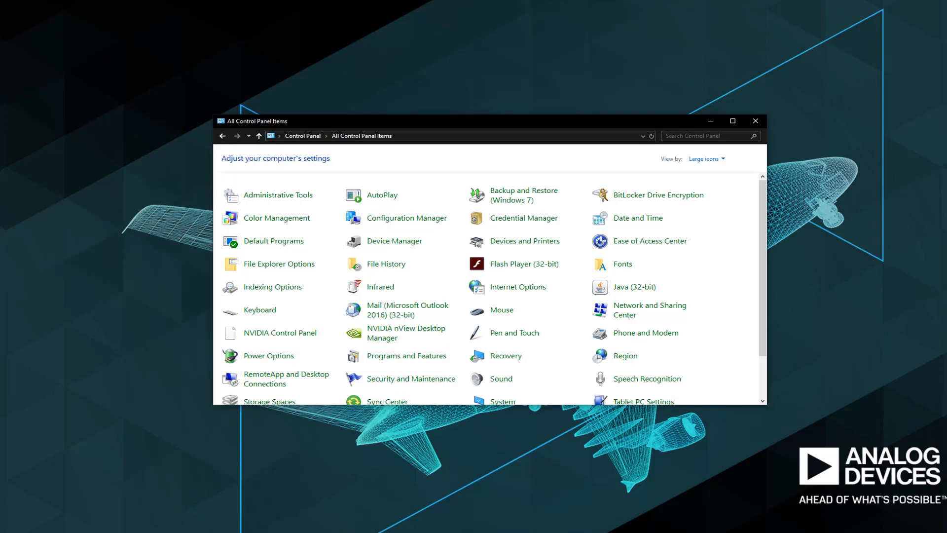
pyautogui.moveTo(649, 309)
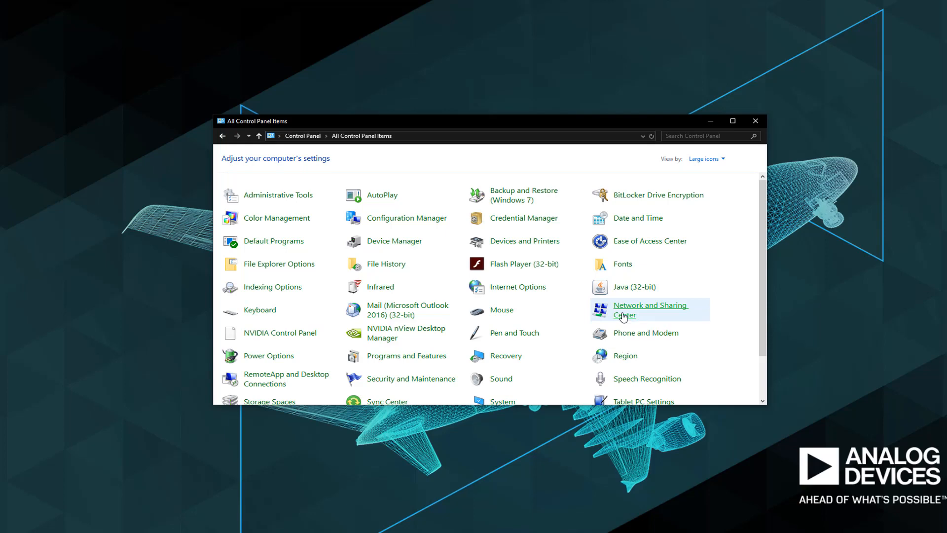
# Show Ethernet 2's IPv4 properties with static address 192.168.1.2 and mask 255.255.255.0.
pyautogui.click(651, 308)
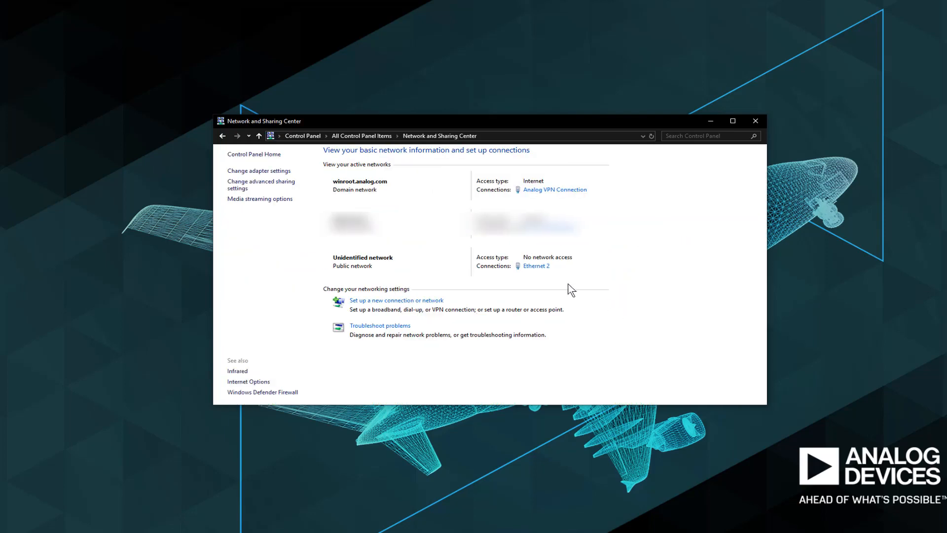
pyautogui.click(535, 265)
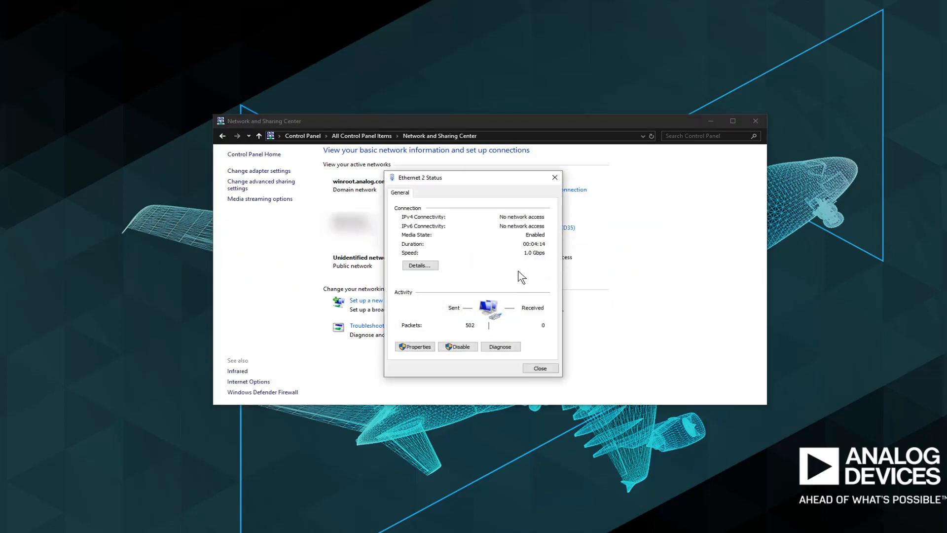
pyautogui.click(415, 346)
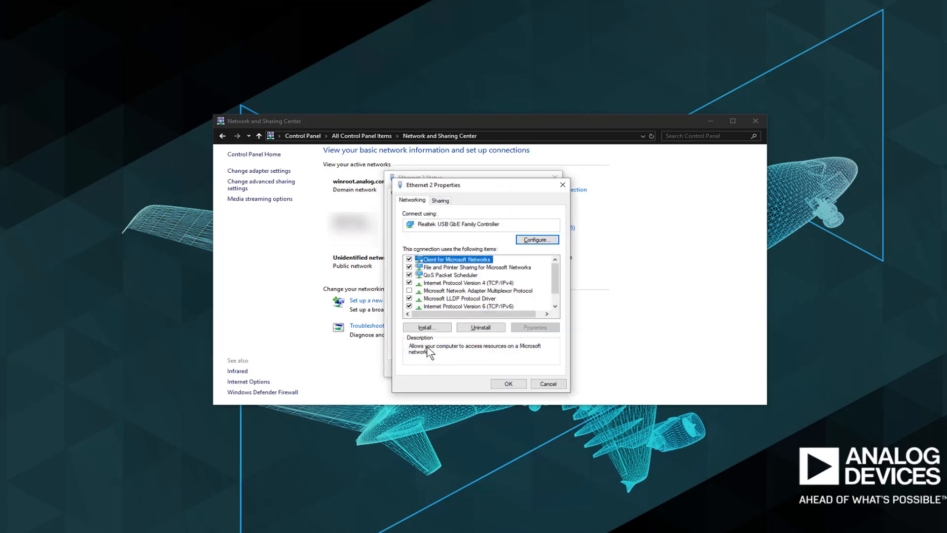
pyautogui.click(533, 327)
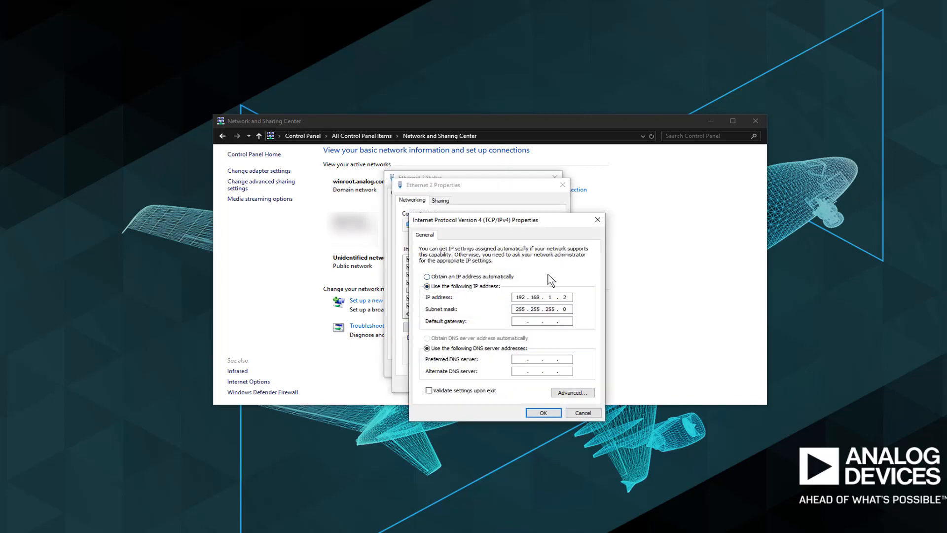
pyautogui.moveTo(587, 312)
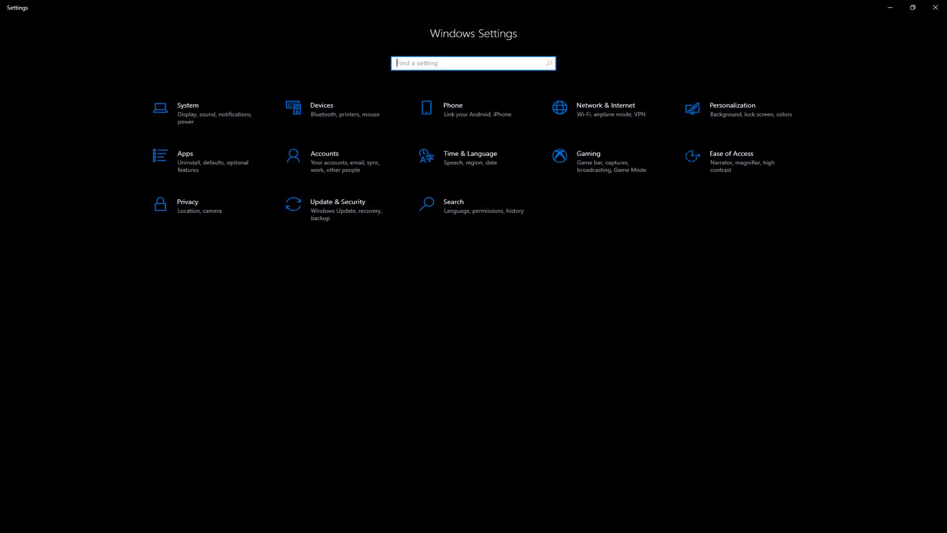
# Search 'Firewall' in Settings and maximize the Firewall & network protection page.
pyautogui.write('Fi')
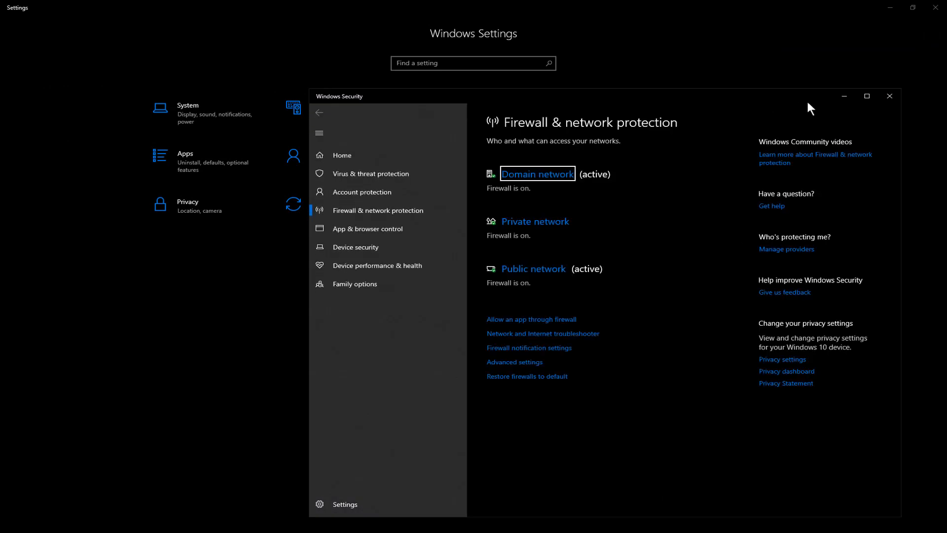
pyautogui.click(866, 96)
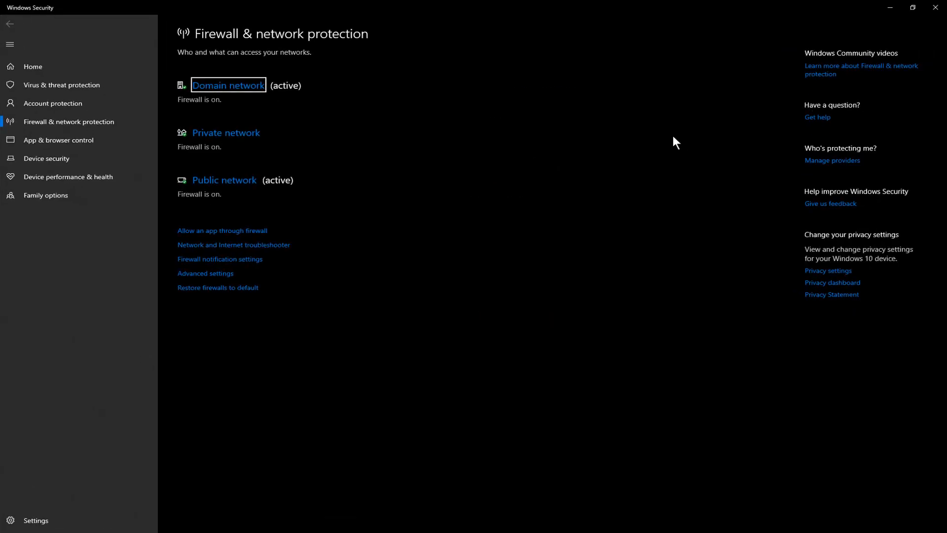
pyautogui.moveTo(491, 201)
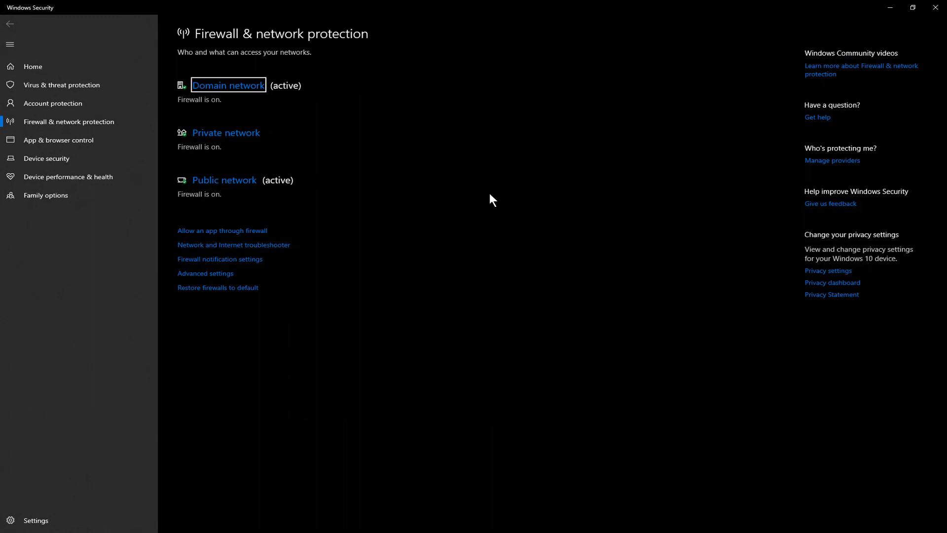
pyautogui.moveTo(359, 339)
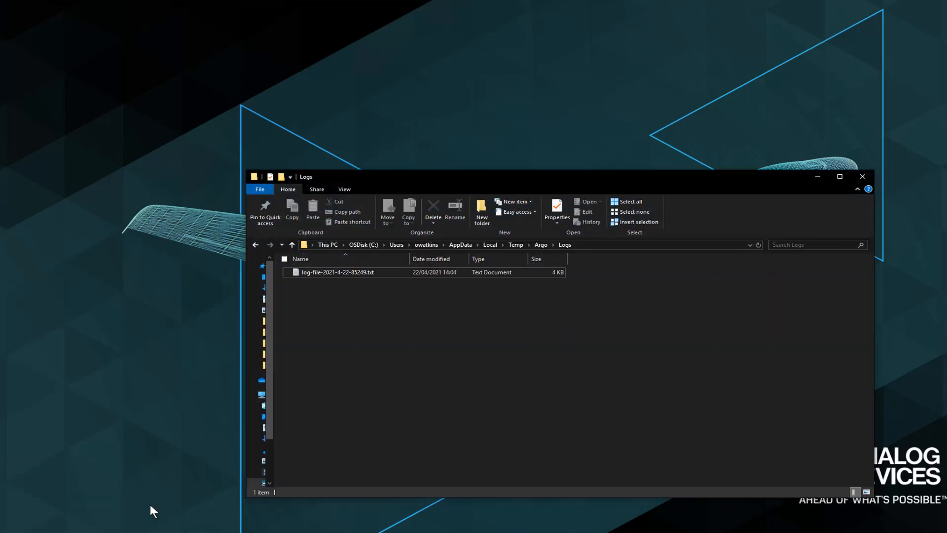
pyautogui.moveTo(416, 298)
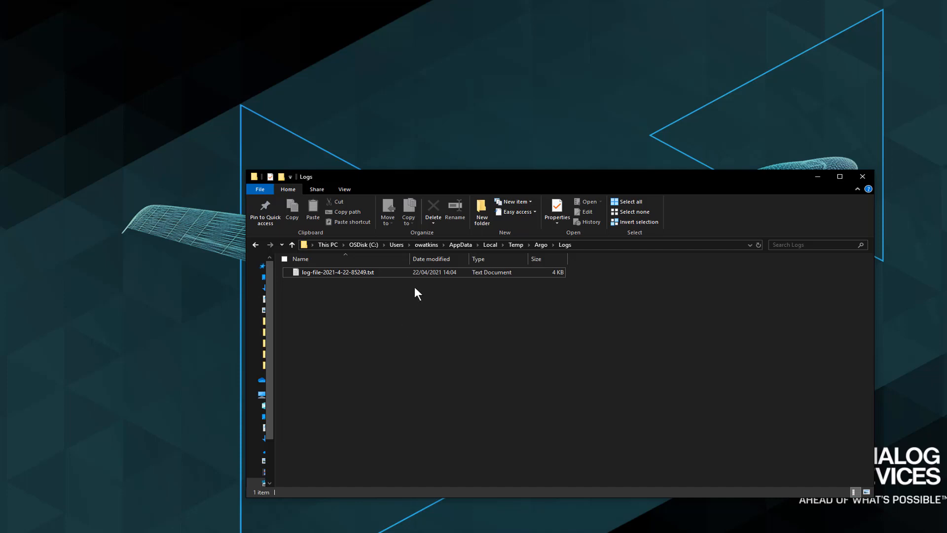
pyautogui.moveTo(626, 278)
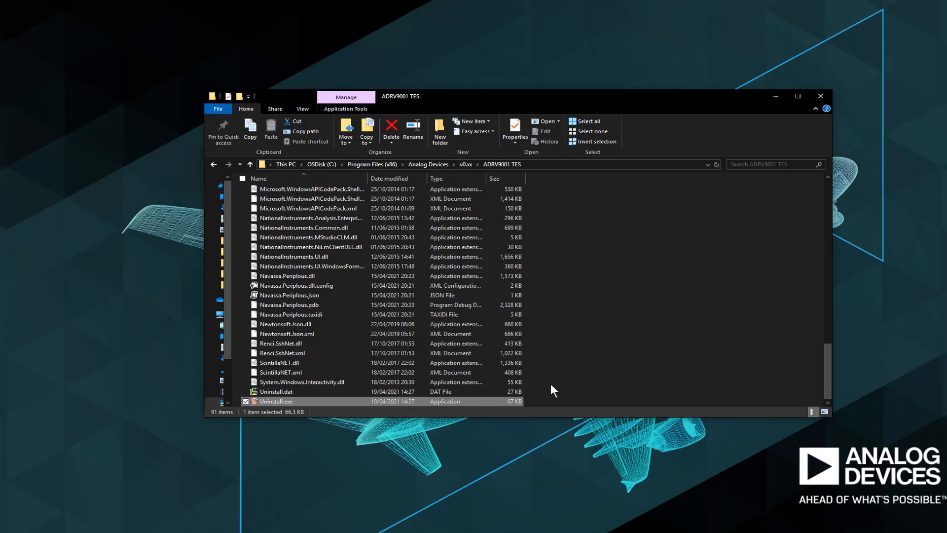
pyautogui.moveTo(351, 407)
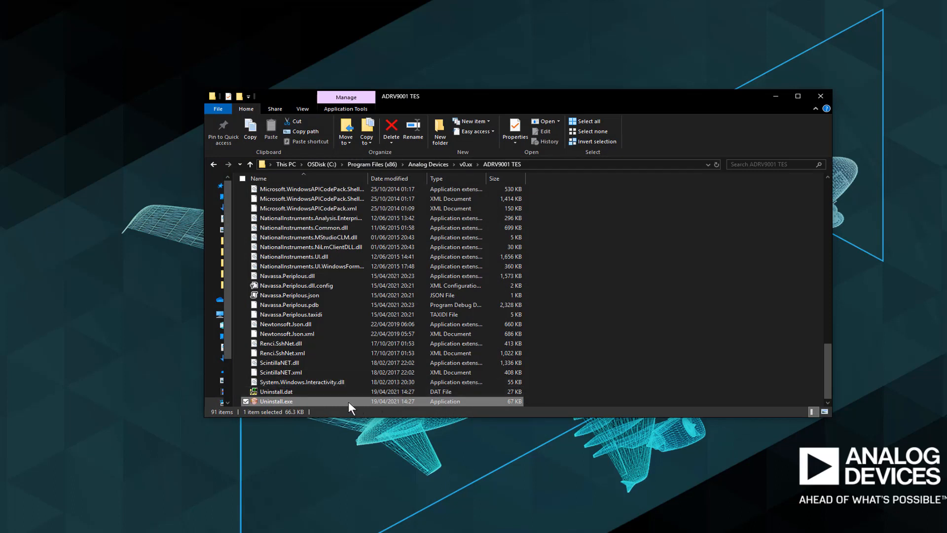
# Run Uninstall.exe from the ADRV9001 TES installation folder.
pyautogui.doubleClick(276, 401)
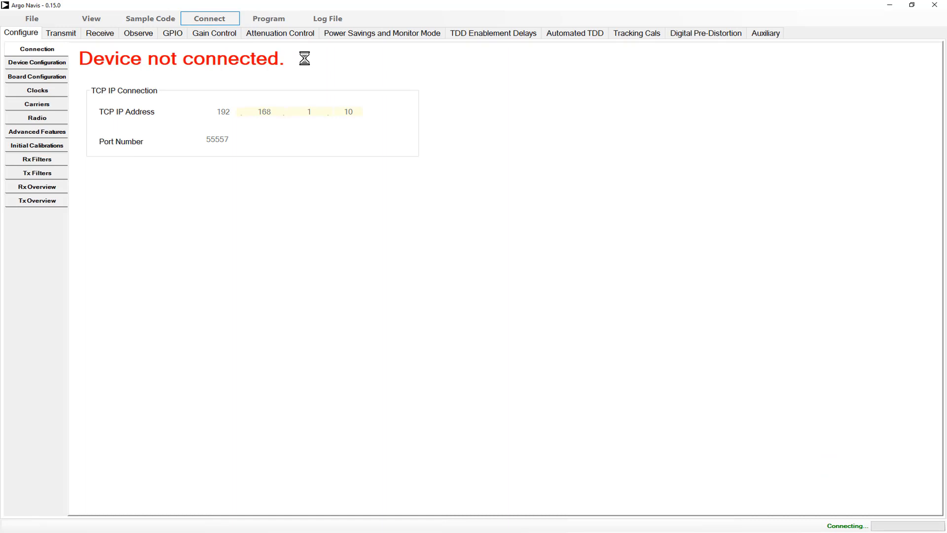
# Retry connecting to 192.168.1.10 and acknowledge the connection failure.
pyautogui.click(209, 17)
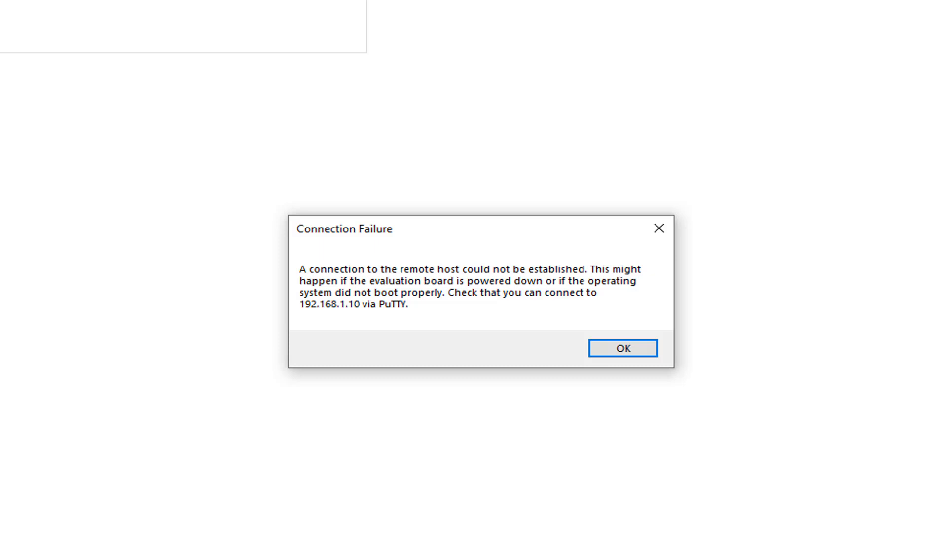
pyautogui.click(622, 348)
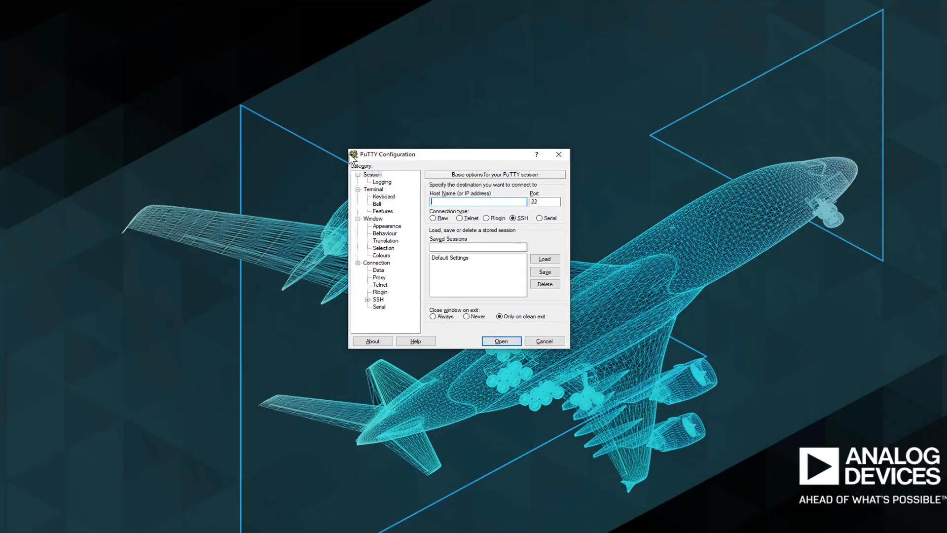
# SSH to 192.168.1.10 and run ./Adrv9001Server_C0_45.0.5 to start the server.
pyautogui.write('192.168.1.10')
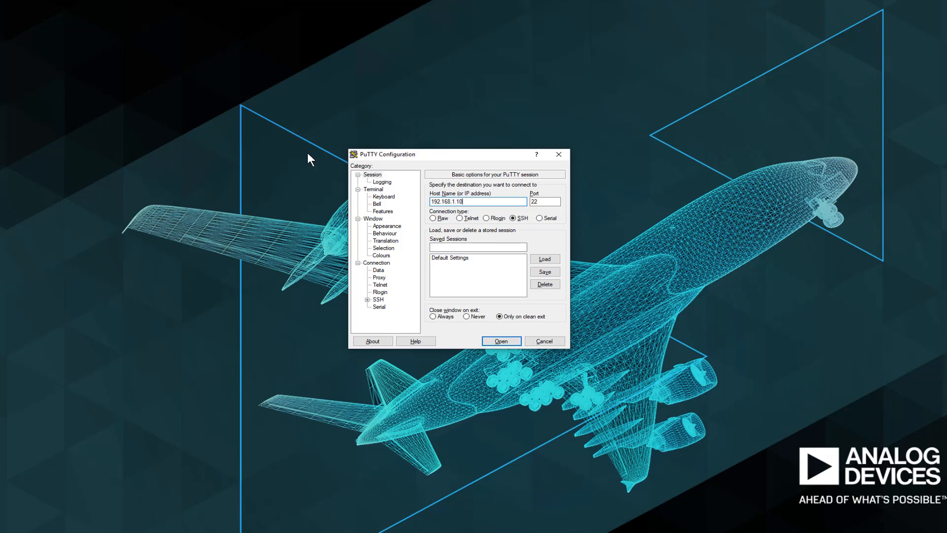
pyautogui.click(501, 340)
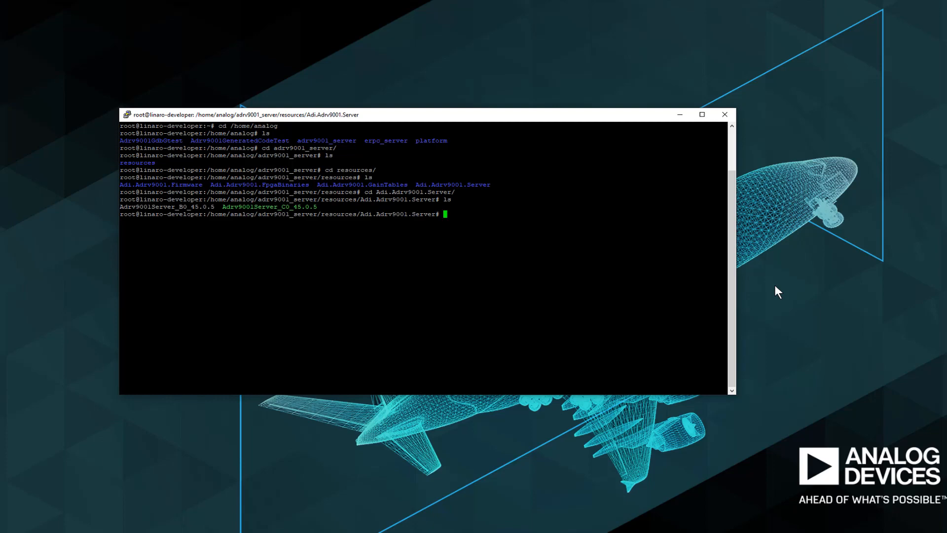
pyautogui.write('./Adrv9001Server_C0_45.0.5')
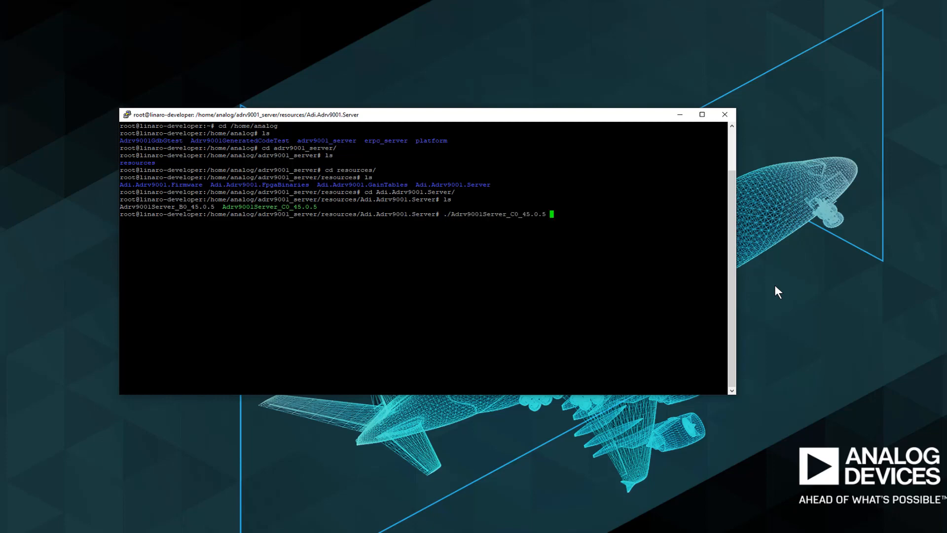
pyautogui.press('Return')
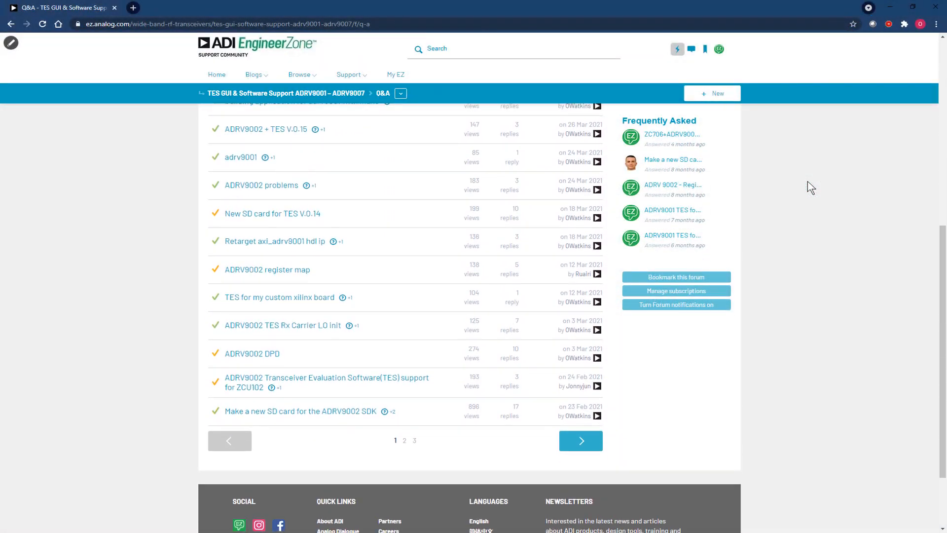
# Navigate via More > Documents > Debug and read the TES Connection Issues document.
pyautogui.scroll(3)
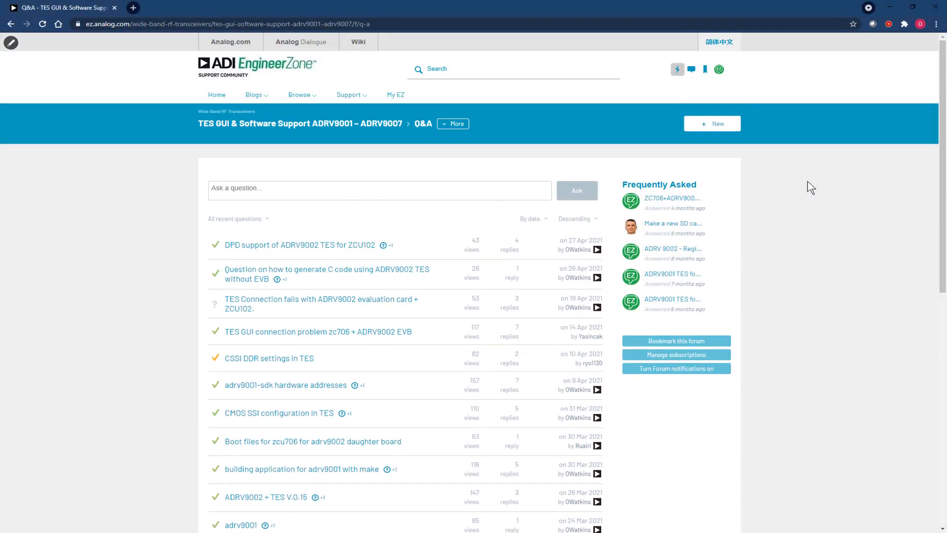
pyautogui.click(453, 123)
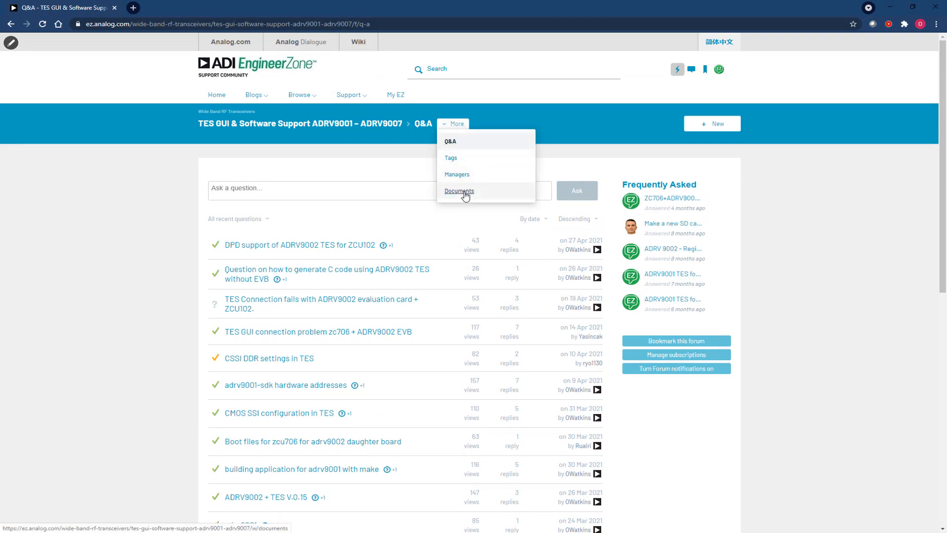
pyautogui.click(459, 190)
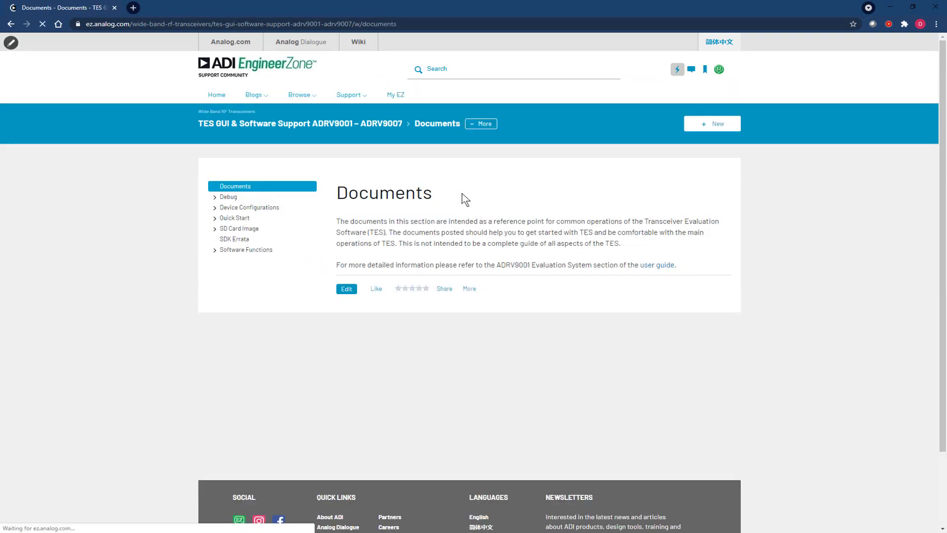
pyautogui.click(228, 196)
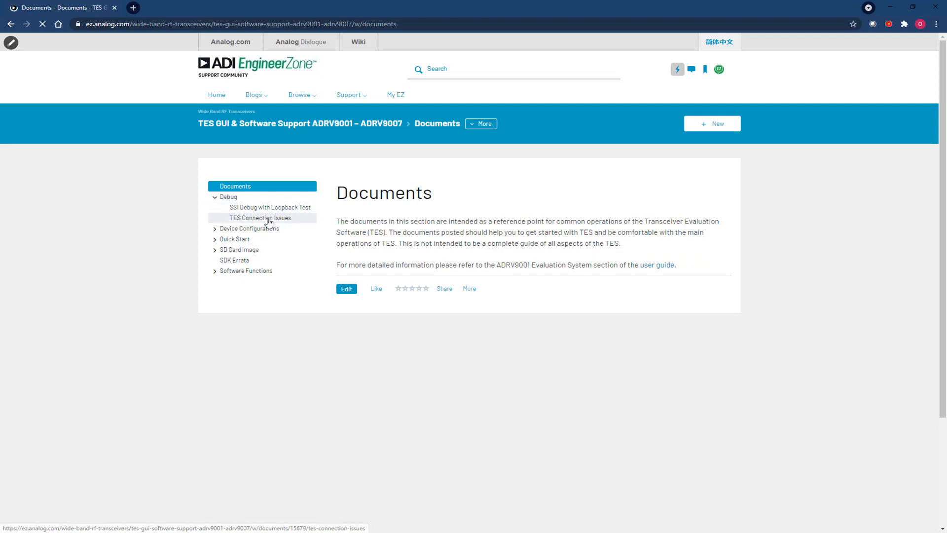
pyautogui.click(260, 217)
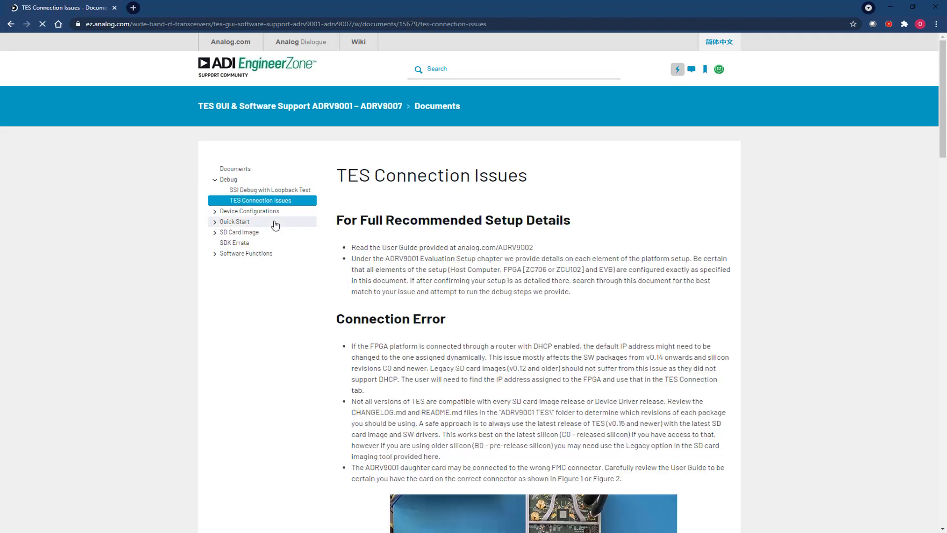
pyautogui.scroll(-3)
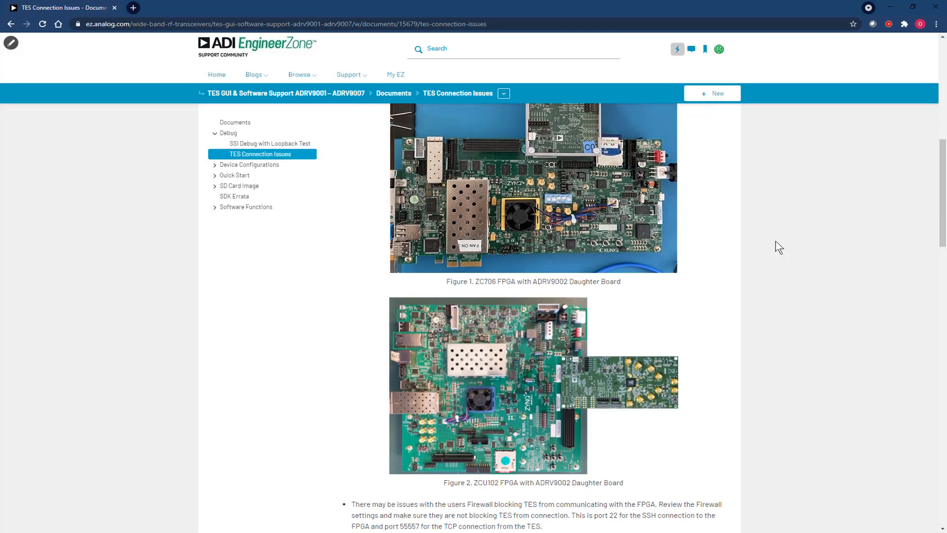
pyautogui.scroll(-3)
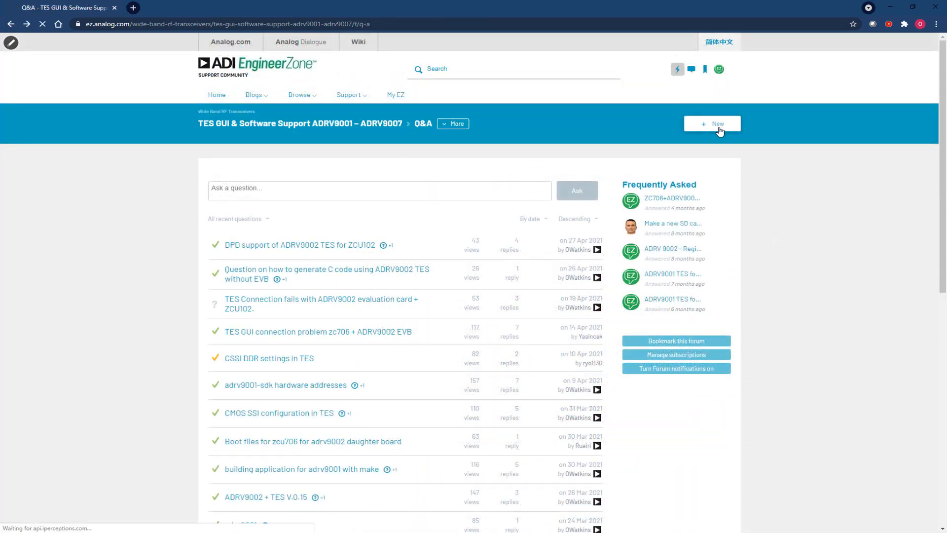
# Start a new Q&A question with subject 'ADRV9001 Connection Issues'.
pyautogui.click(714, 125)
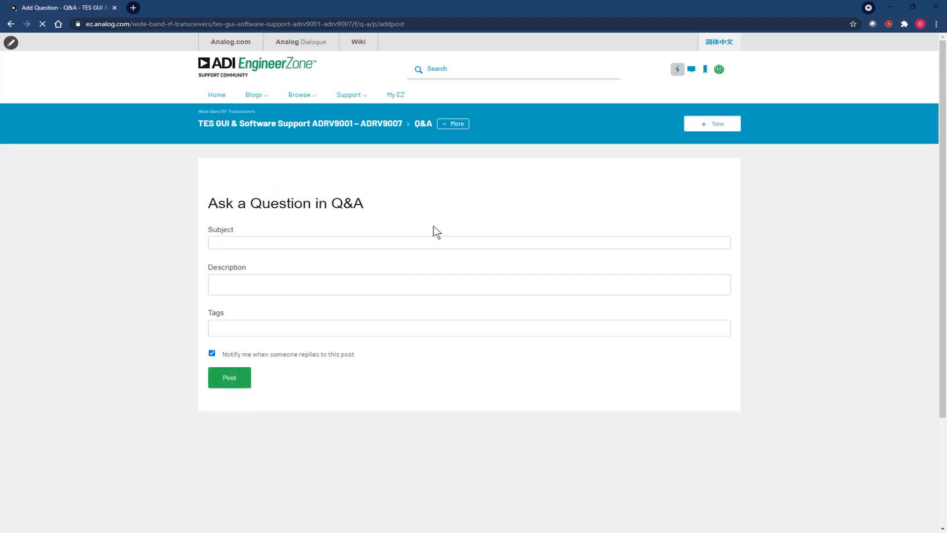
pyautogui.write('ADRV9001')
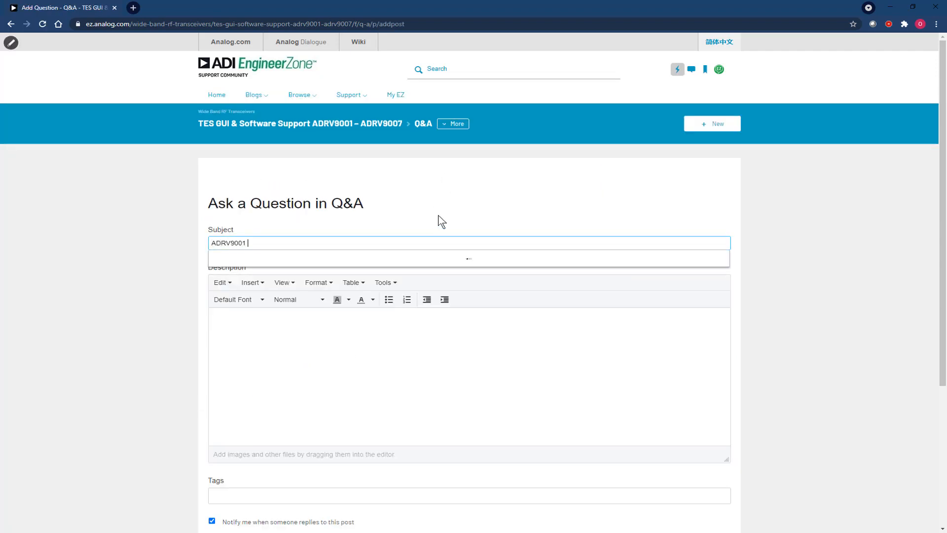
pyautogui.write('Connection Issues')
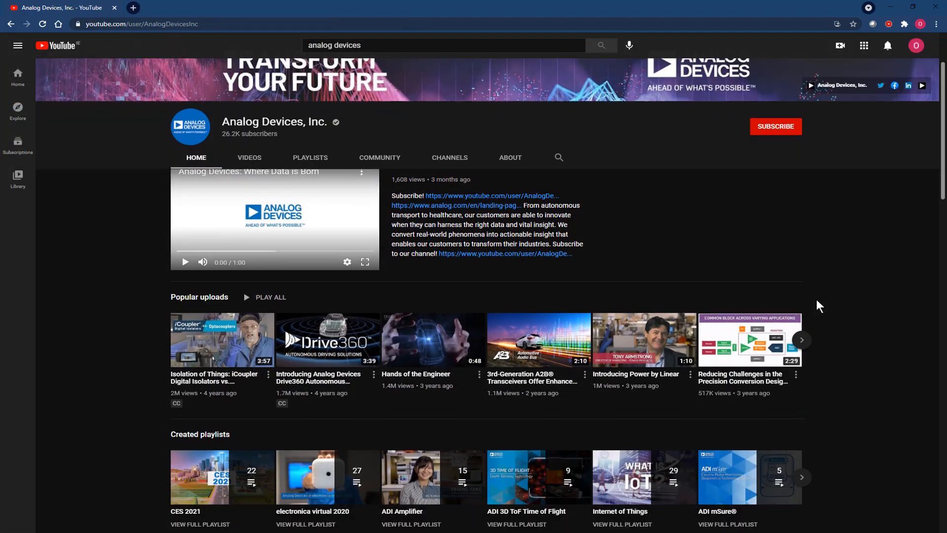
# Scroll through the Analog Devices YouTube channel's playlists.
pyautogui.scroll(-3)
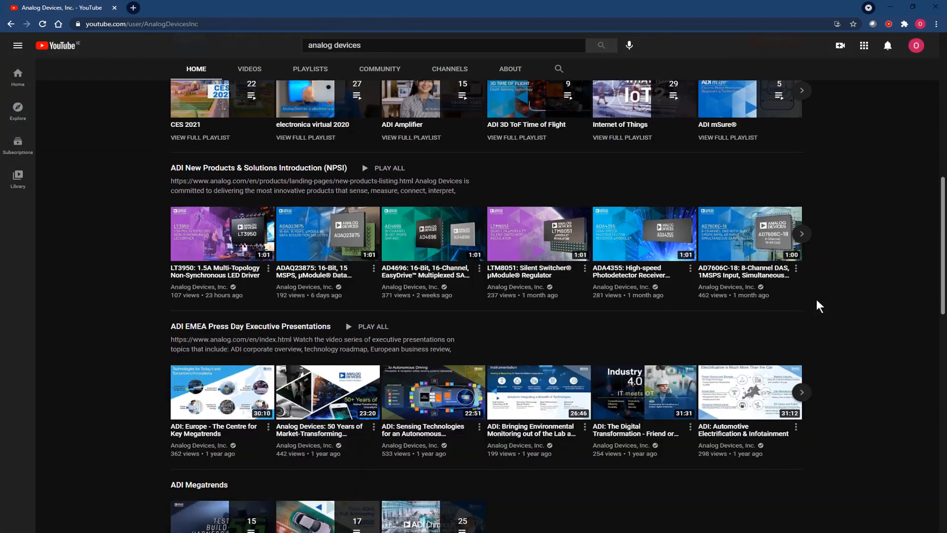
pyautogui.scroll(-3)
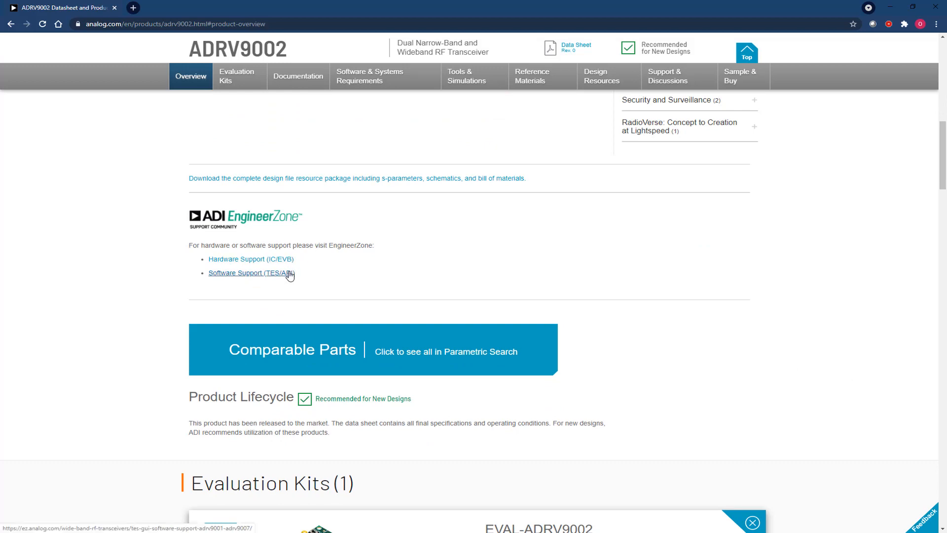
pyautogui.moveTo(290, 288)
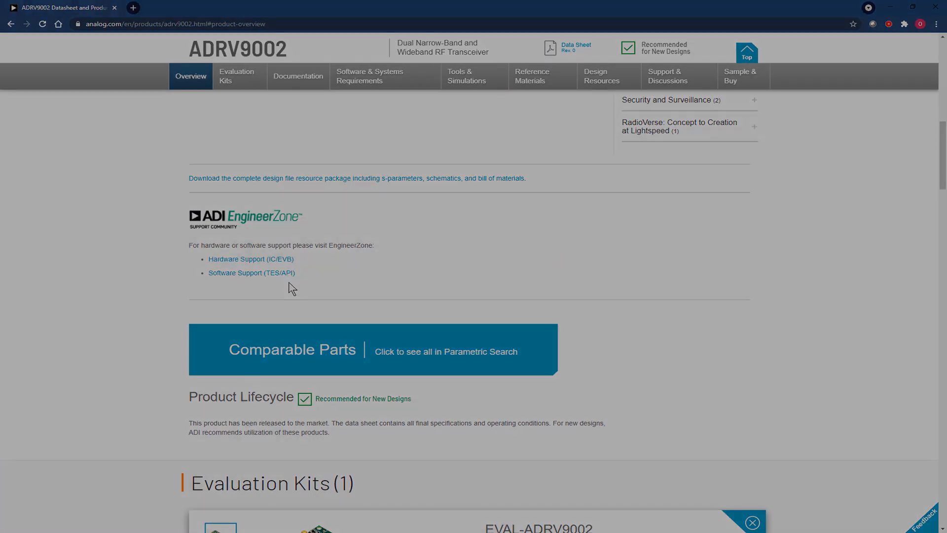